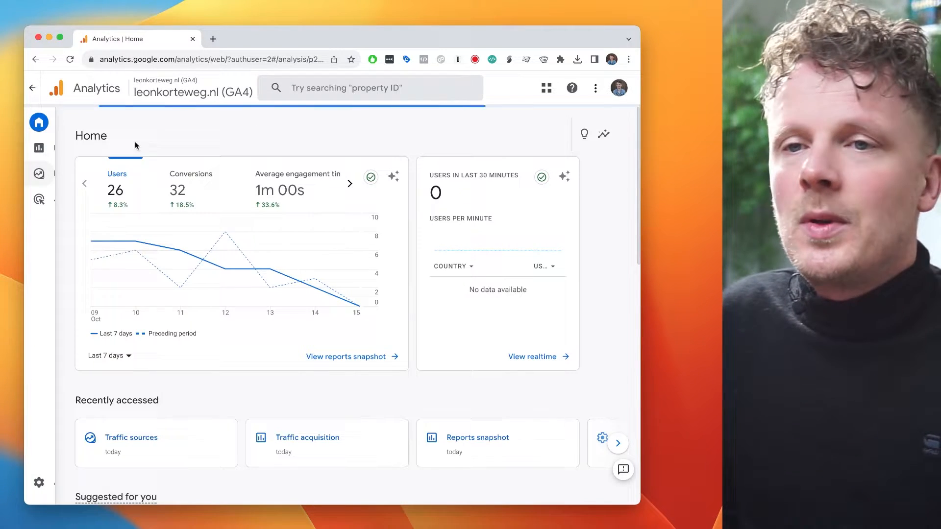
# - Open the recently accessed Traffic sources exploration from the GA4 Home page
pyautogui.click(39, 173)
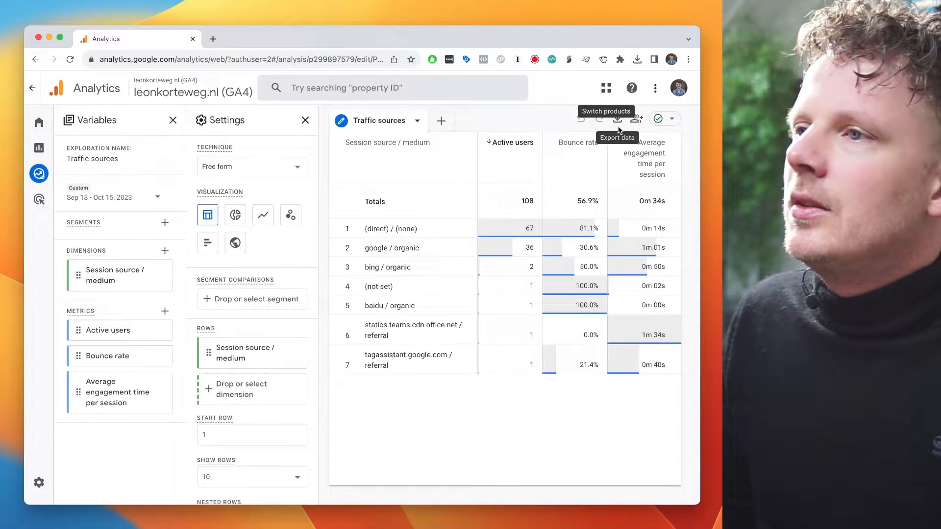
# - Export the Traffic sources exploration to a new Google Sheets spreadsheet and open it
pyautogui.click(618, 119)
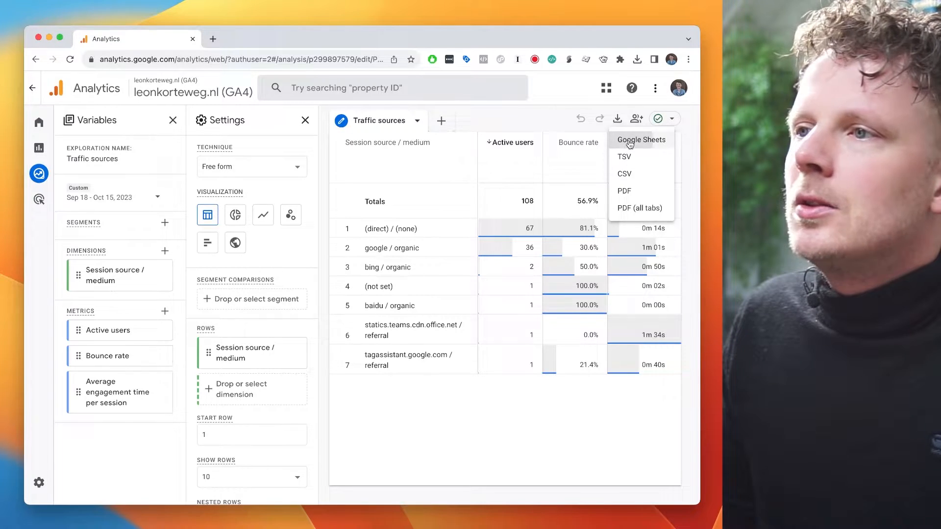
pyautogui.click(641, 139)
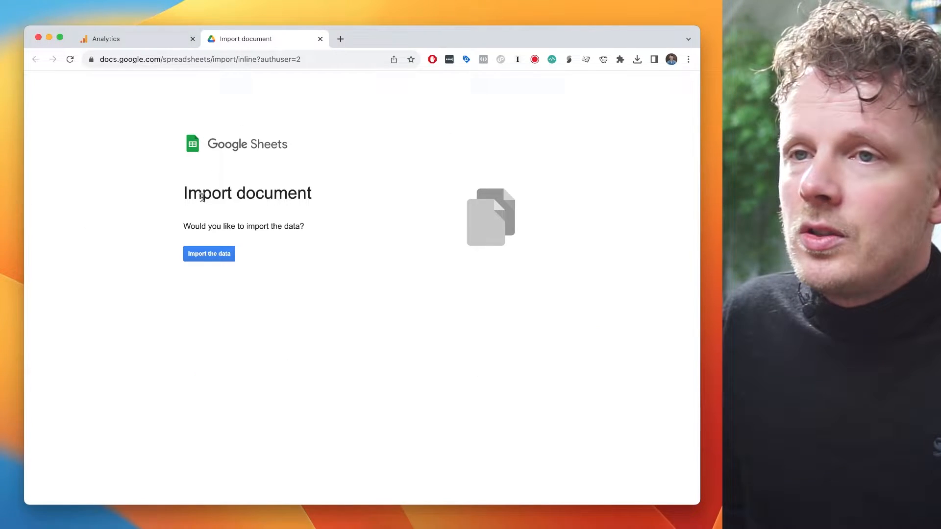
pyautogui.moveTo(208, 253)
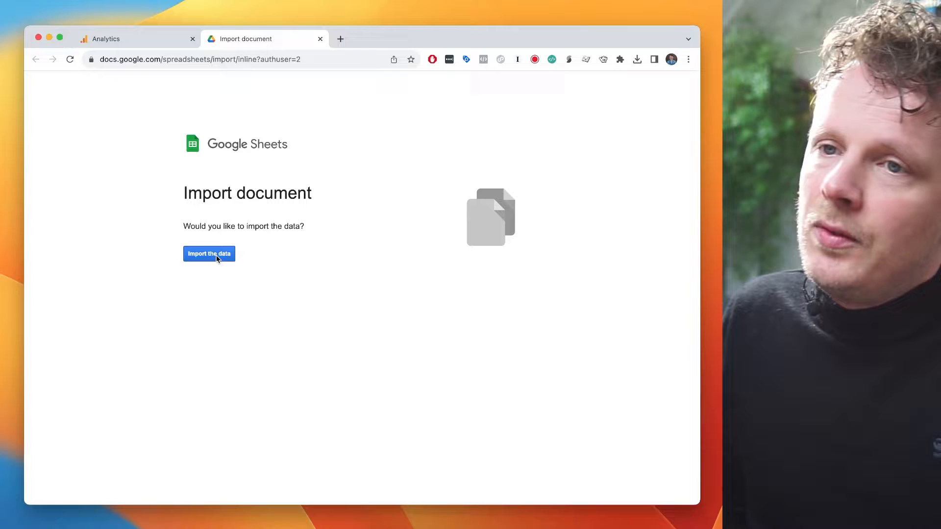
pyautogui.click(209, 253)
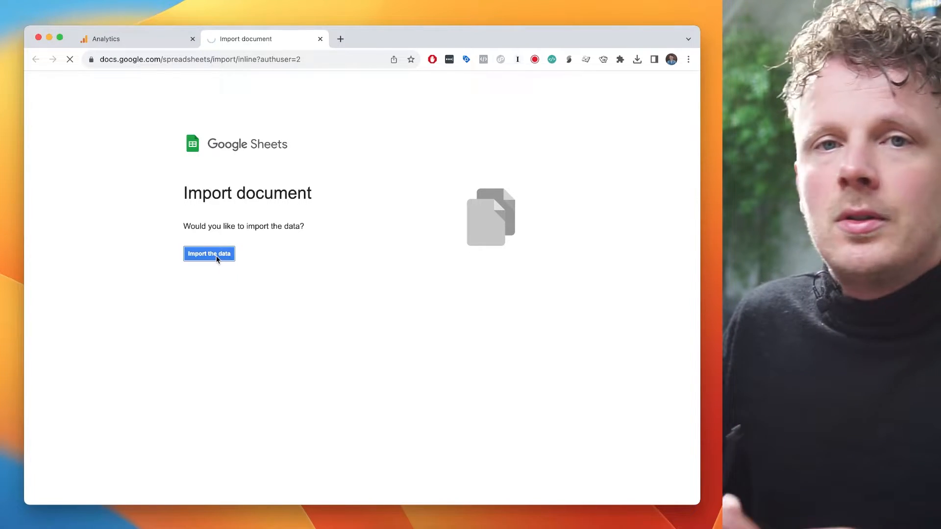
pyautogui.click(209, 253)
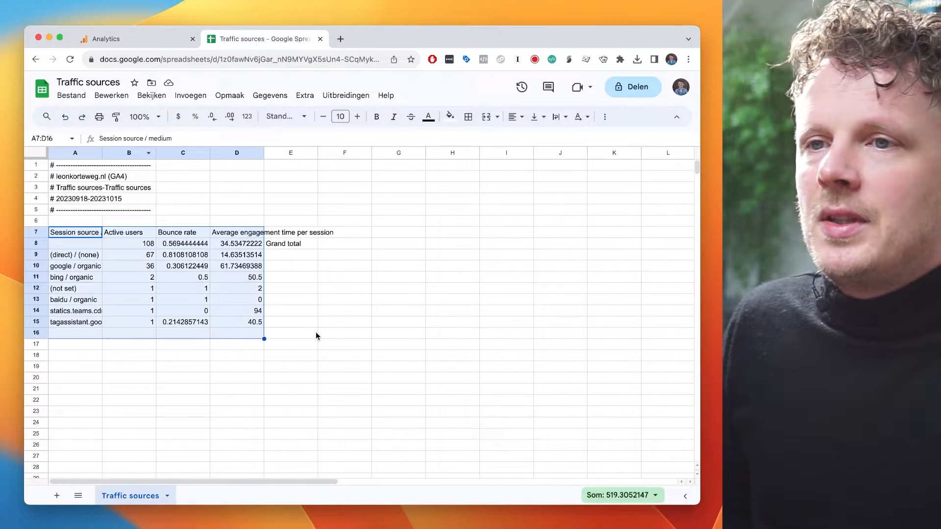
# - Format the Bounce rate column C as percentages, then return to the Analytics exploration
pyautogui.click(290, 198)
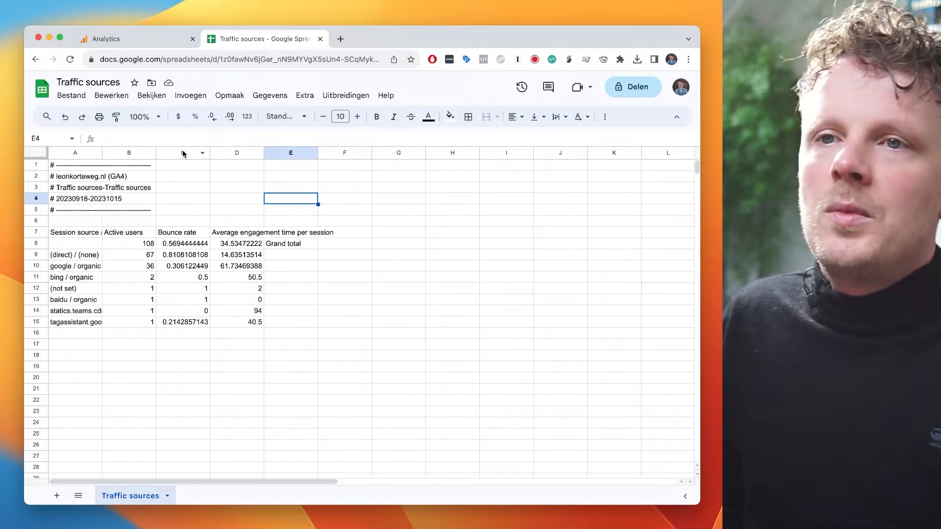
pyautogui.click(184, 153)
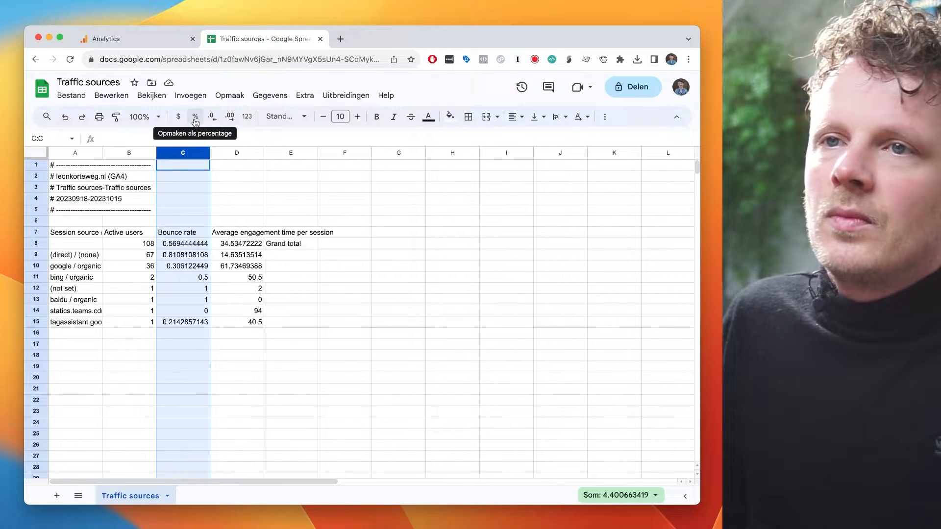
pyautogui.click(194, 116)
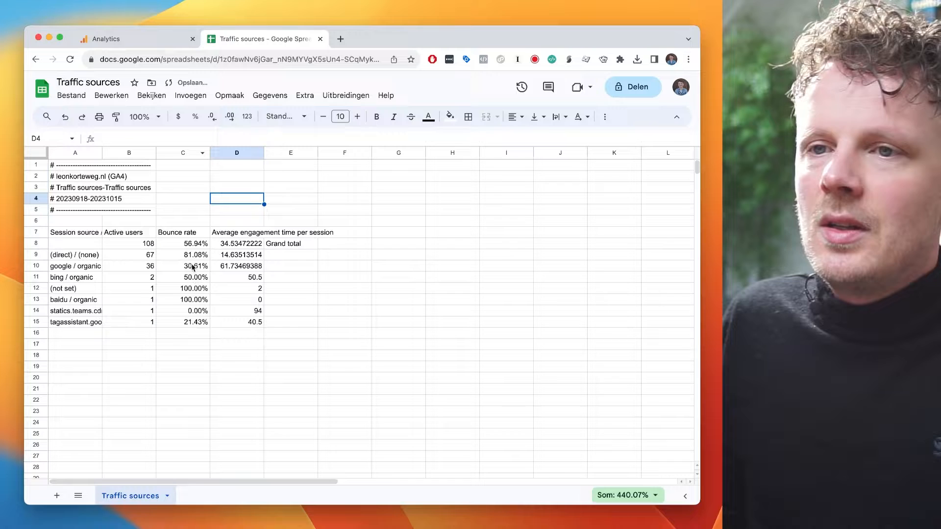
pyautogui.click(137, 38)
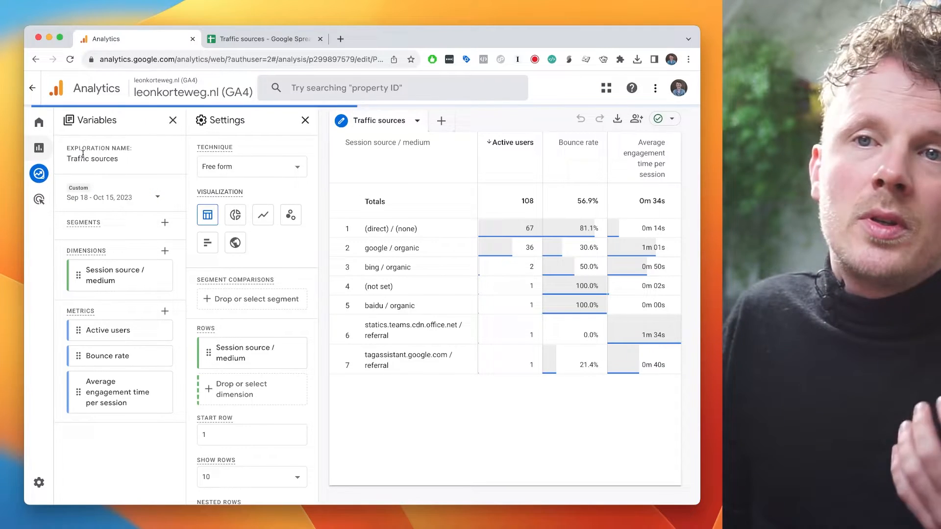
# - Open the Traffic acquisition report under Reports > Acquisition
pyautogui.click(38, 148)
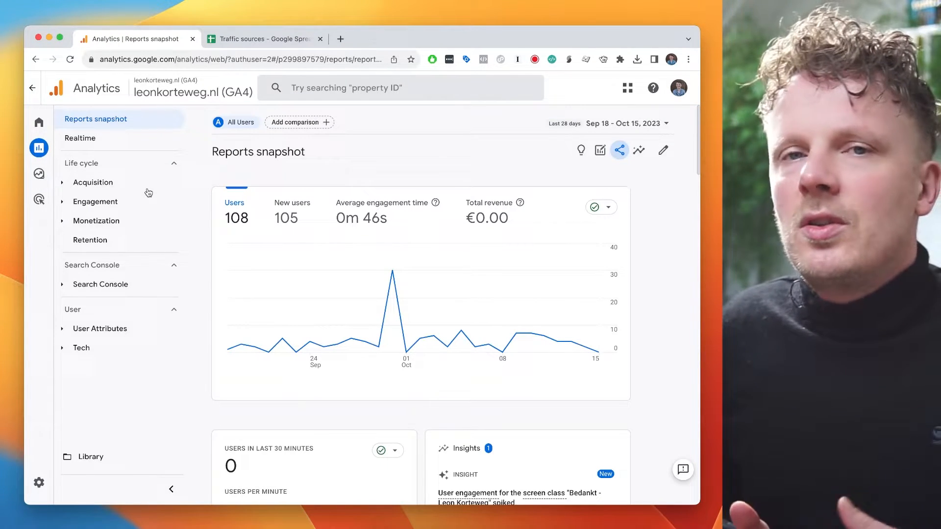
pyautogui.click(93, 182)
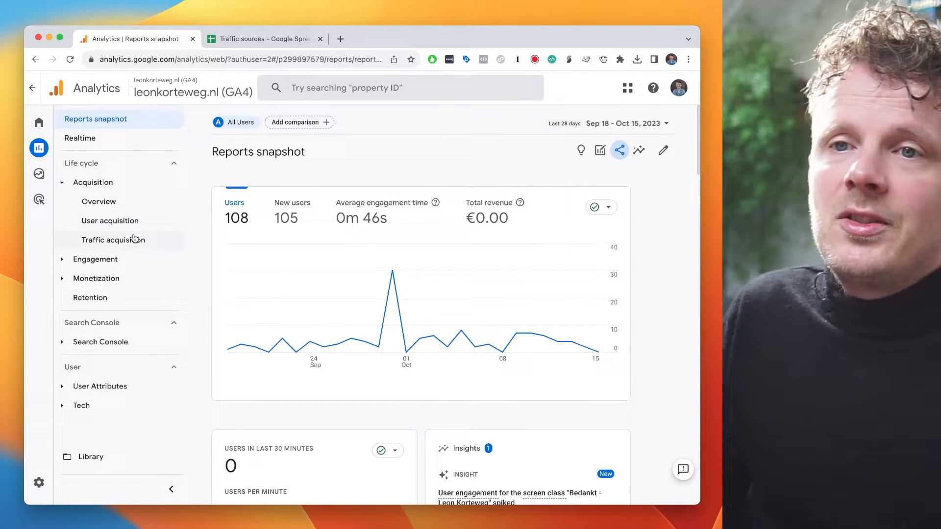
pyautogui.click(113, 239)
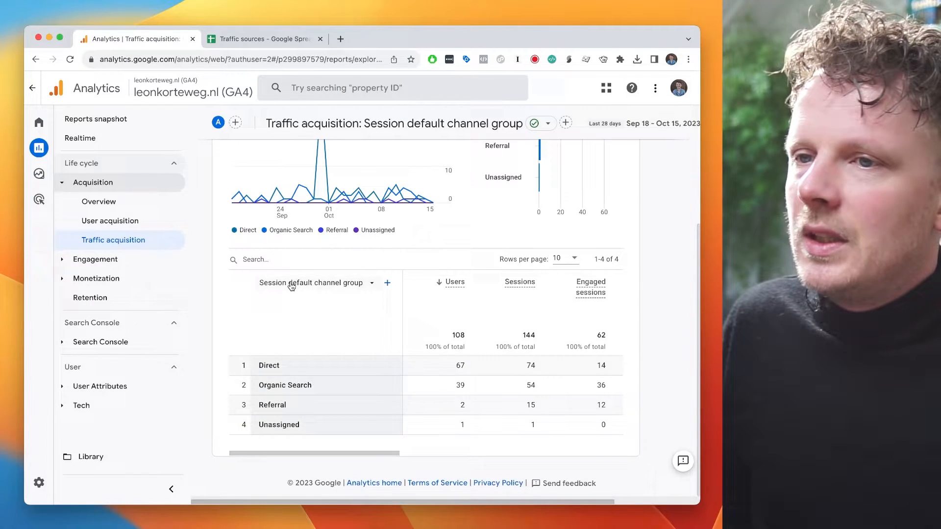
# - Switch the report's primary dimension to Session source / medium
pyautogui.click(312, 283)
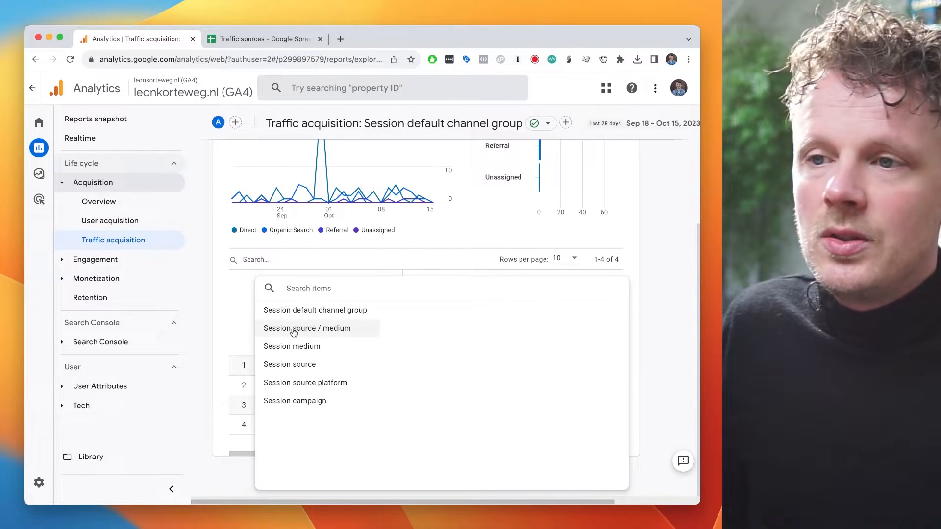
pyautogui.click(306, 327)
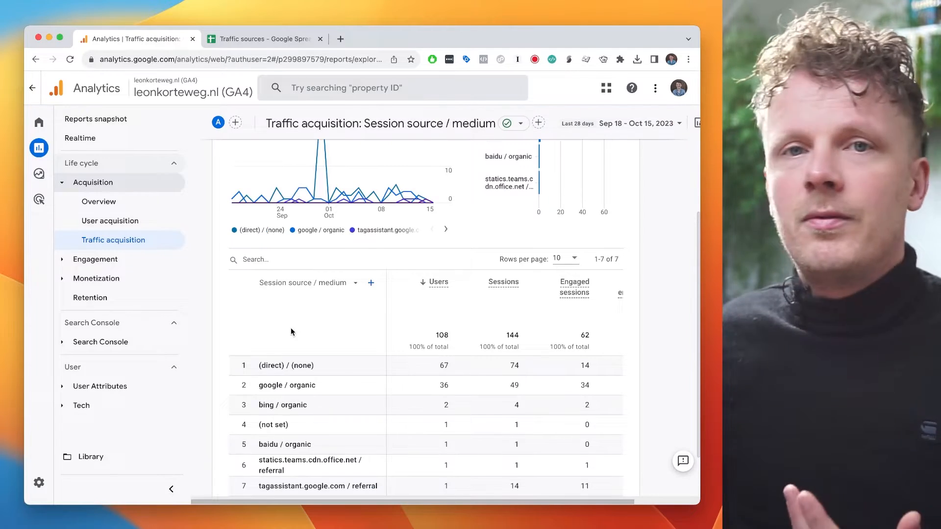
pyautogui.scroll(-3)
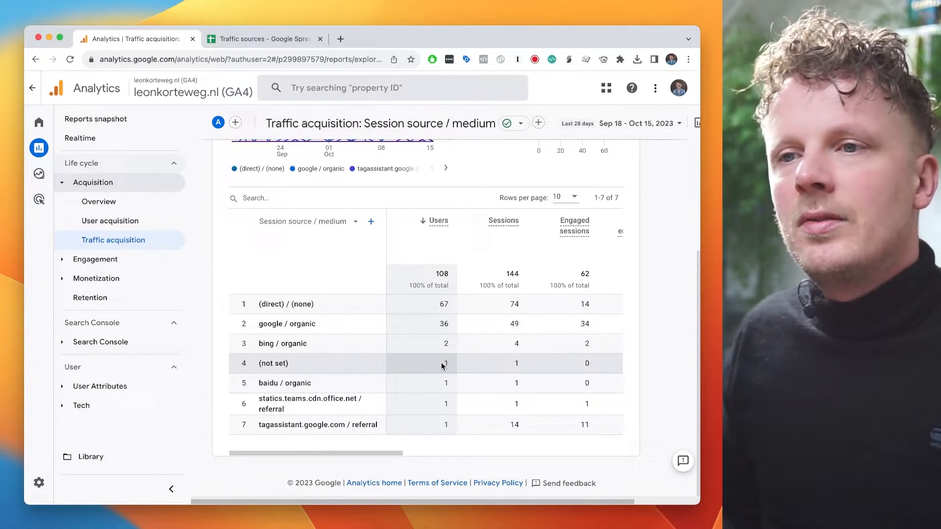
pyautogui.moveTo(434, 327)
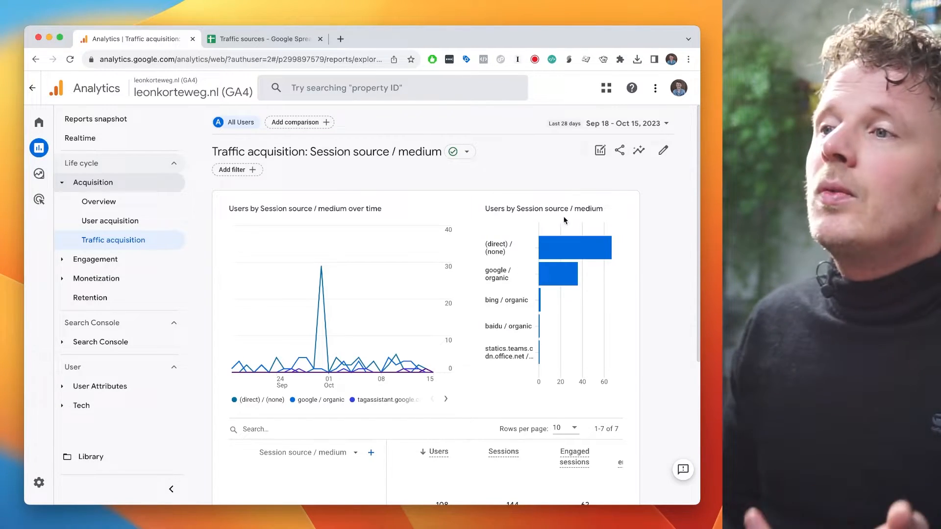
pyautogui.moveTo(620, 150)
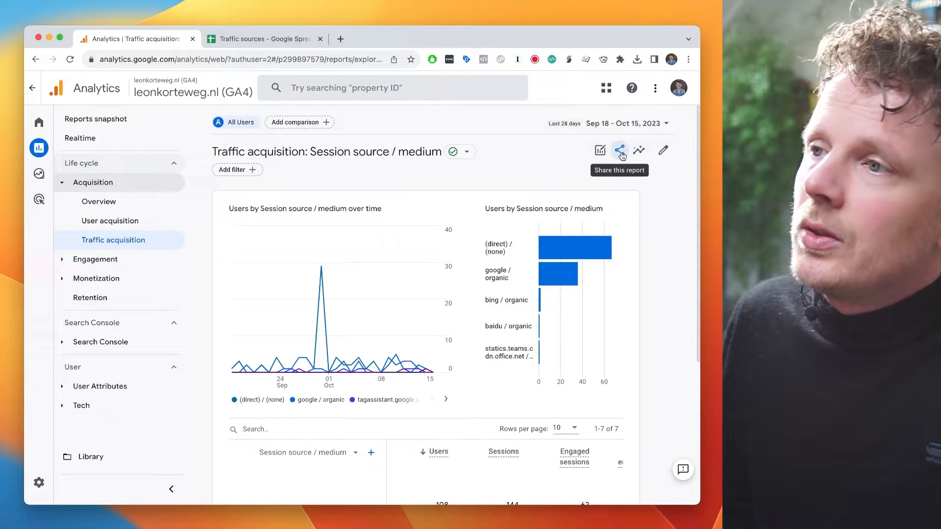
# - Download the Traffic acquisition report as a CSV file via Share this report
pyautogui.click(620, 151)
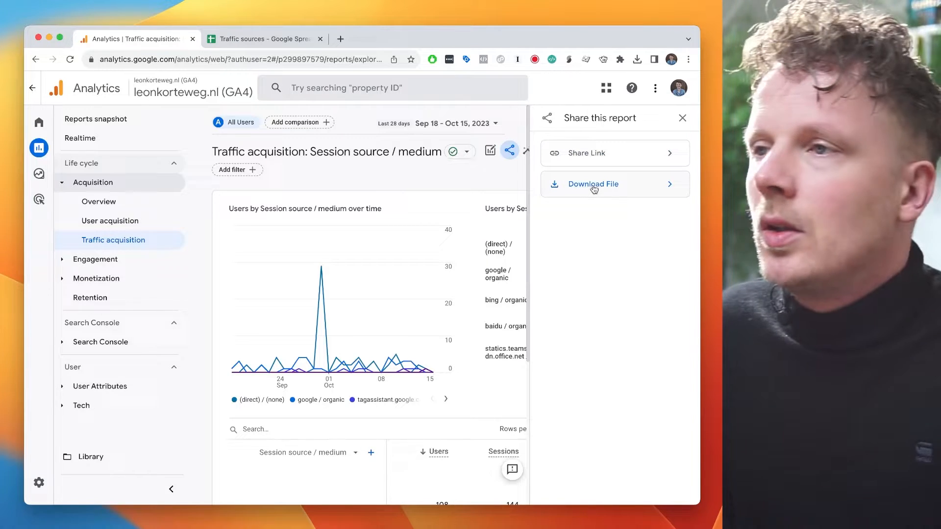
pyautogui.click(592, 184)
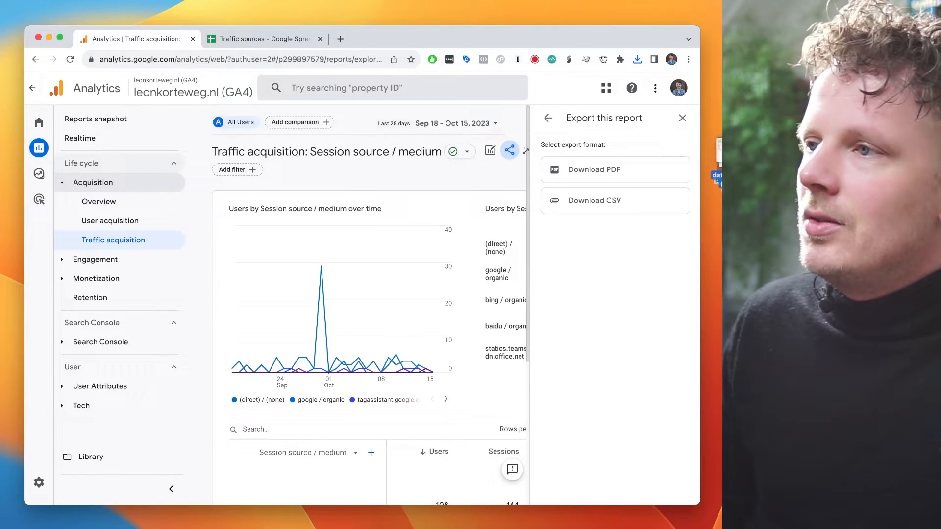
pyautogui.click(594, 200)
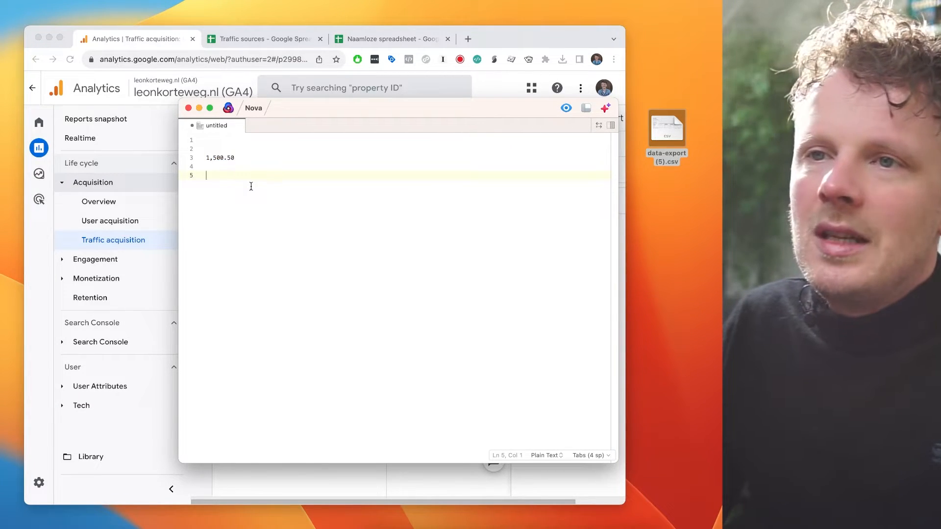
# - Write the sample number 1.500,5 in a Nova note to illustrate decimal and thousands separators
pyautogui.write('1.500,5')
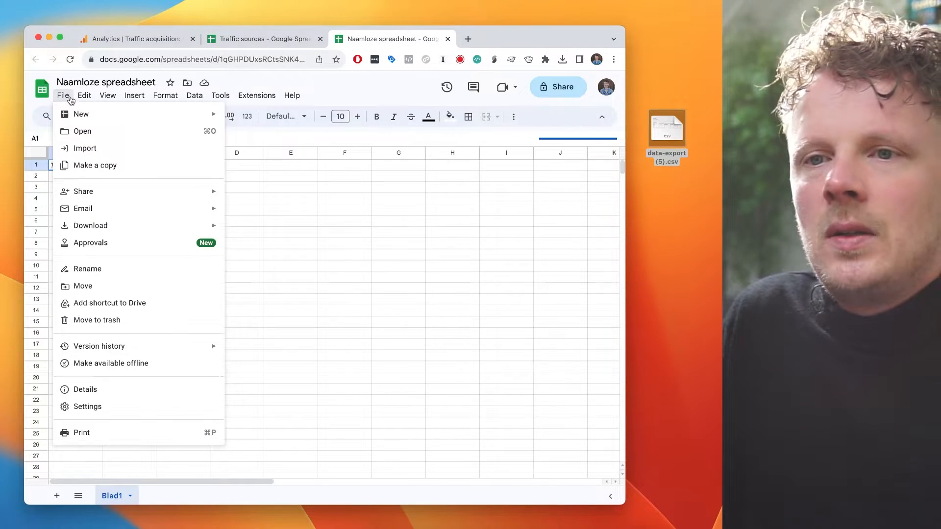
# - In the spreadsheet settings, change the locale away from Netherlands to a dollar-currency locale
pyautogui.click(87, 406)
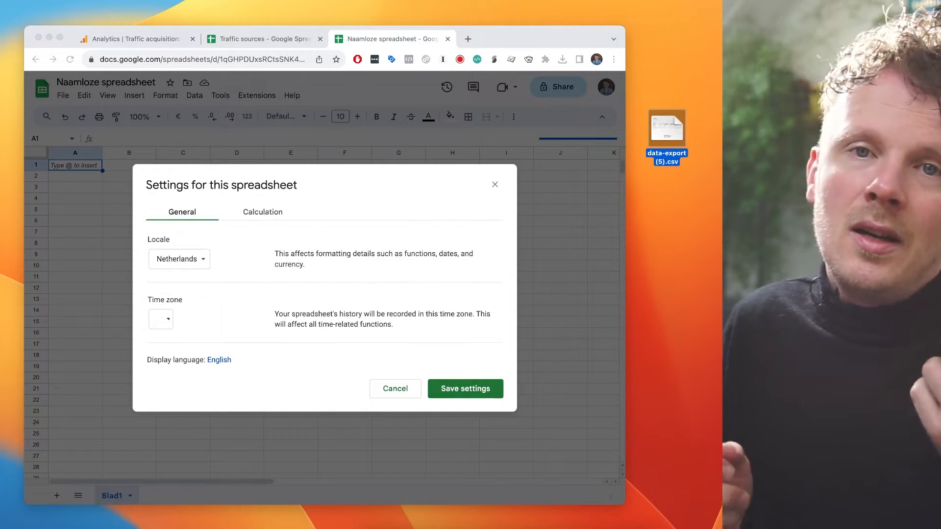
pyautogui.click(178, 259)
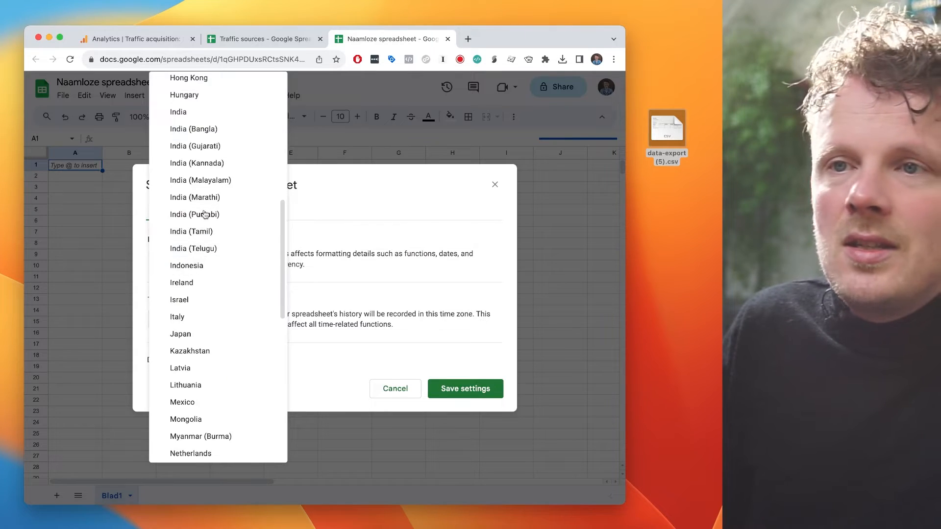
pyautogui.scroll(-3)
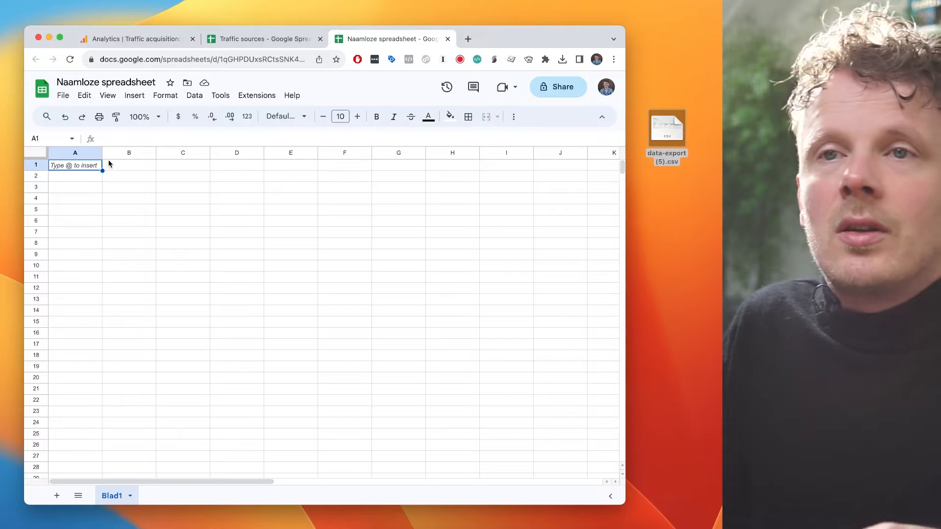
# - Import the data-export (5).csv file, replacing the current sheet with the report data
pyautogui.click(63, 96)
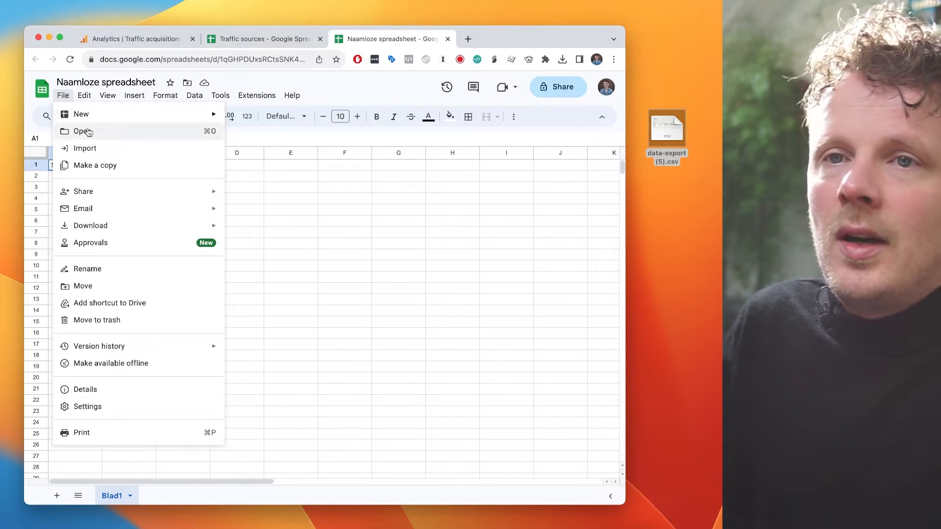
pyautogui.click(85, 148)
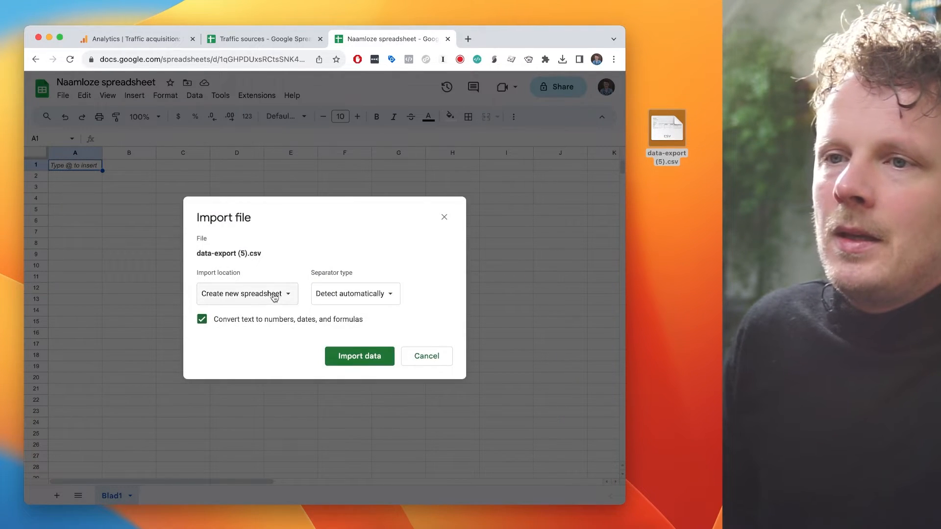
pyautogui.click(247, 293)
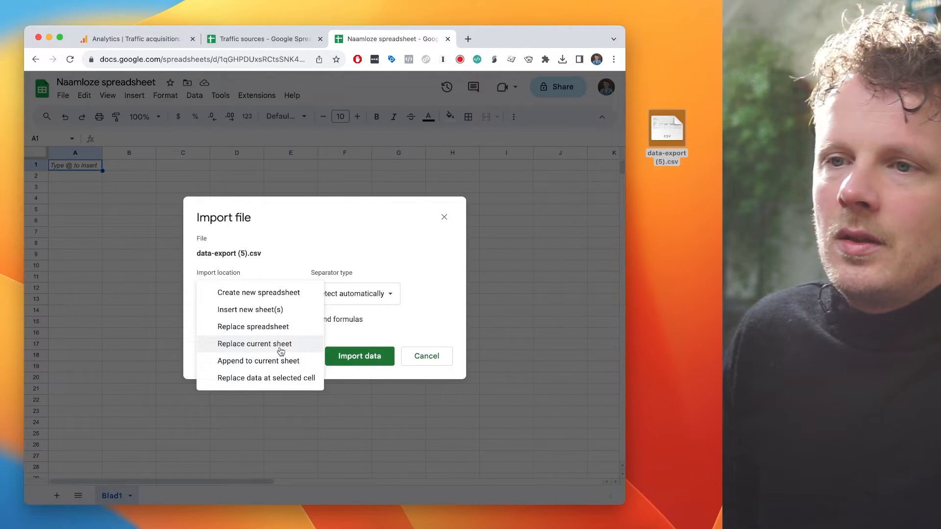
pyautogui.click(254, 343)
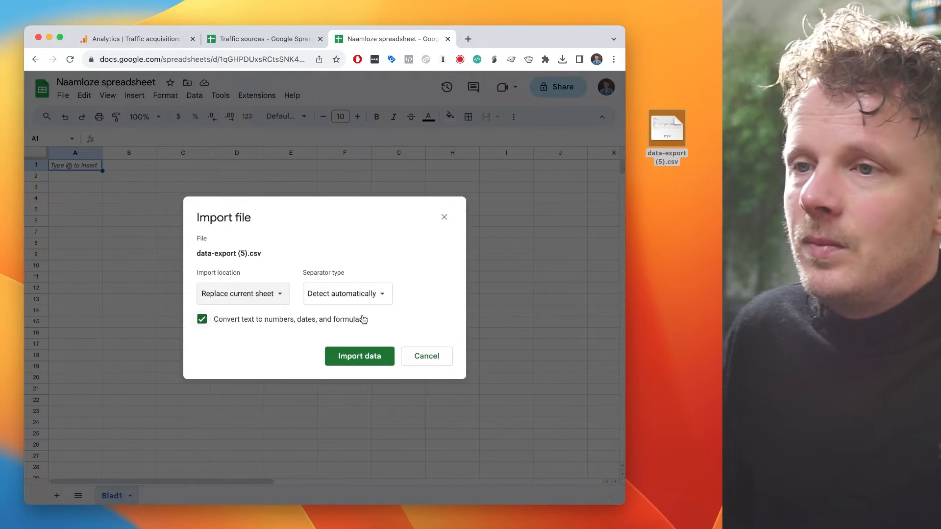
pyautogui.click(359, 356)
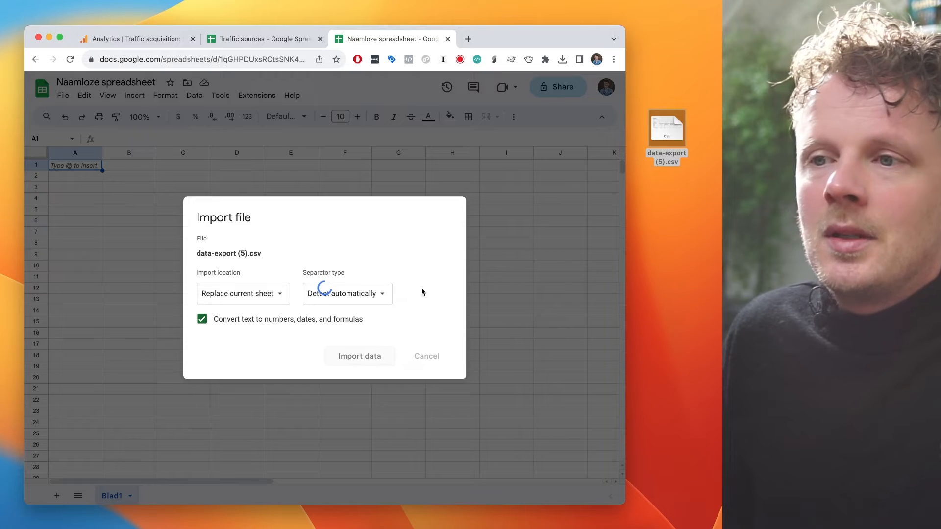
pyautogui.click(359, 356)
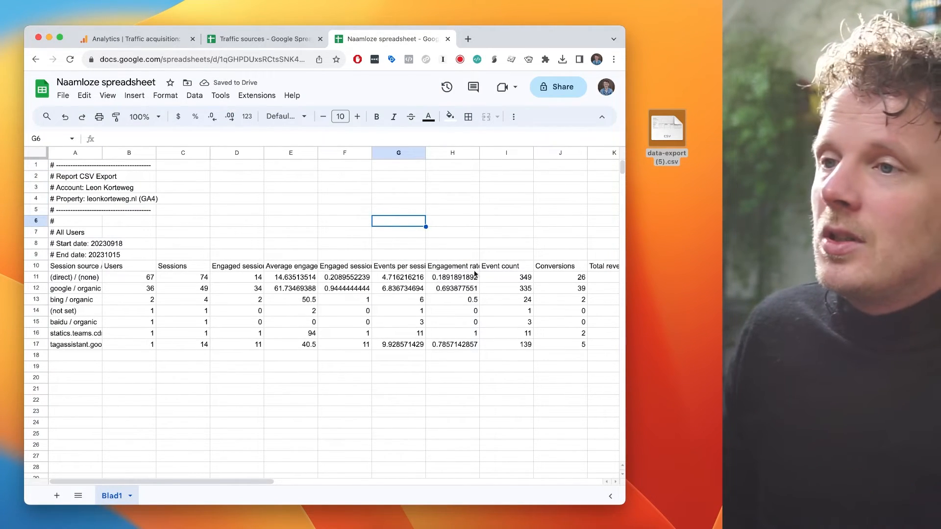
# - Select column H holding the engagement rate values
pyautogui.click(452, 153)
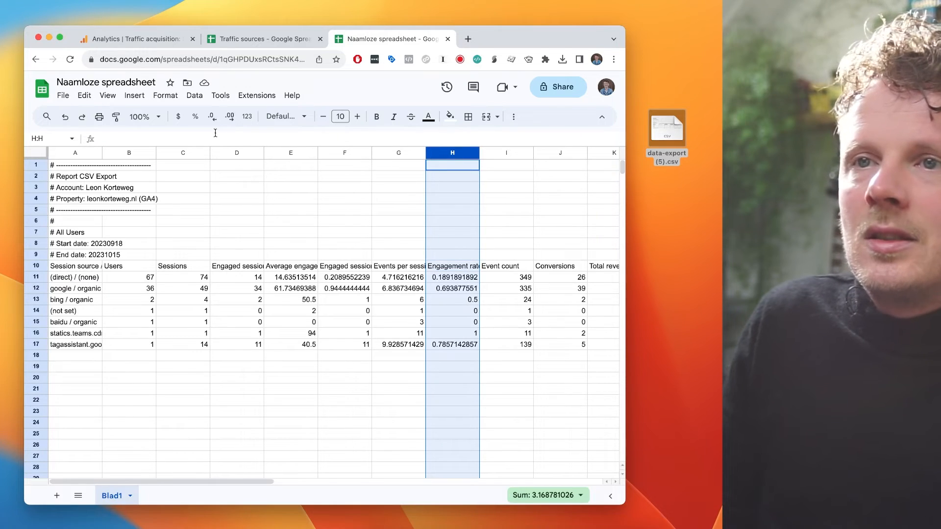
pyautogui.moveTo(195, 117)
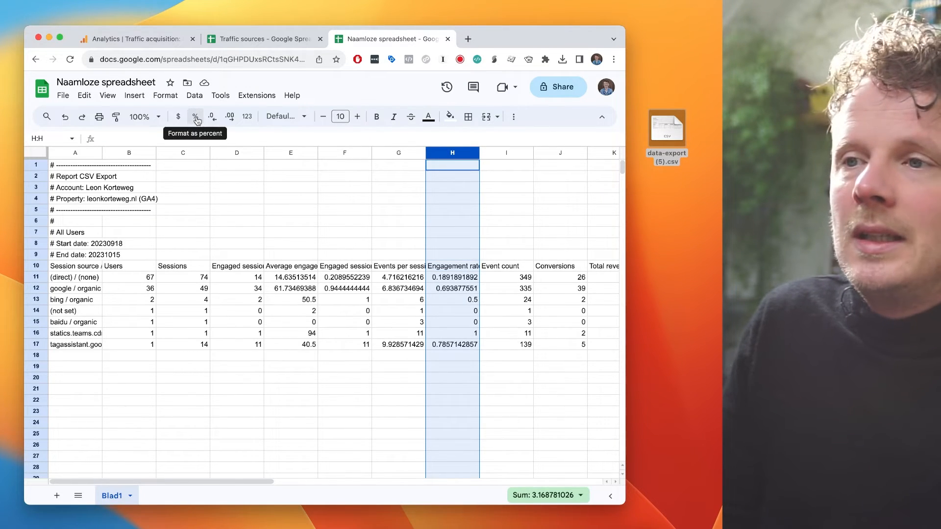